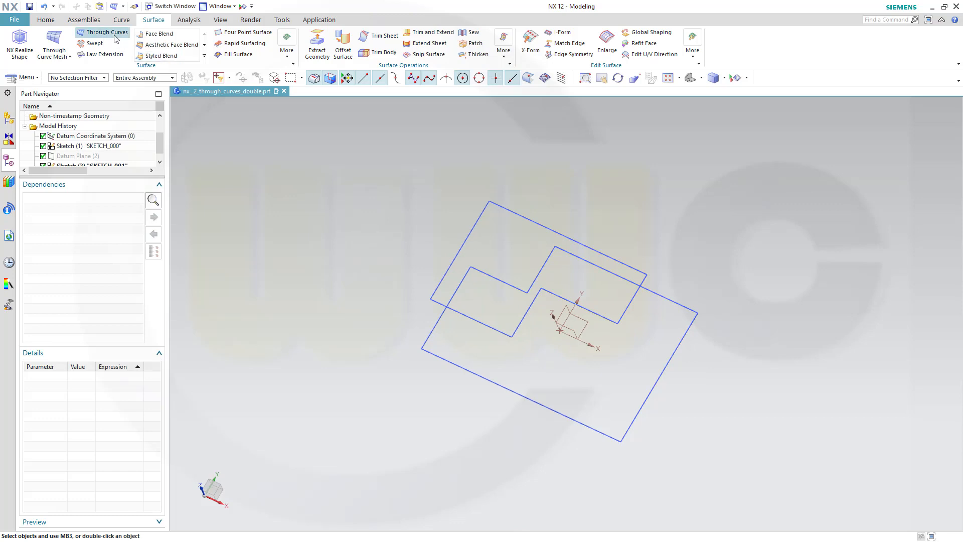
# - Start a Through Curves sheet and pick the lower stepped profile as Section 1
pyautogui.click(102, 32)
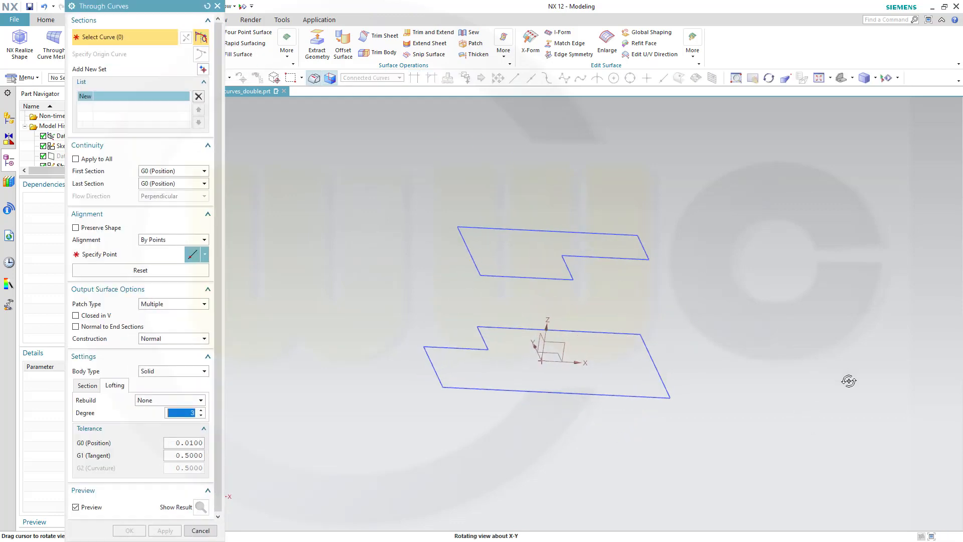
pyautogui.moveTo(463, 391)
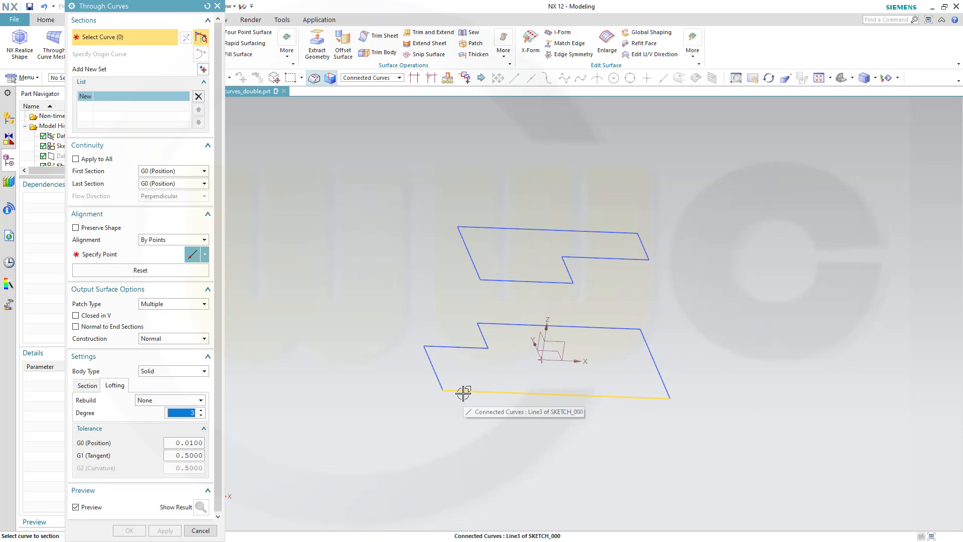
pyautogui.click(463, 393)
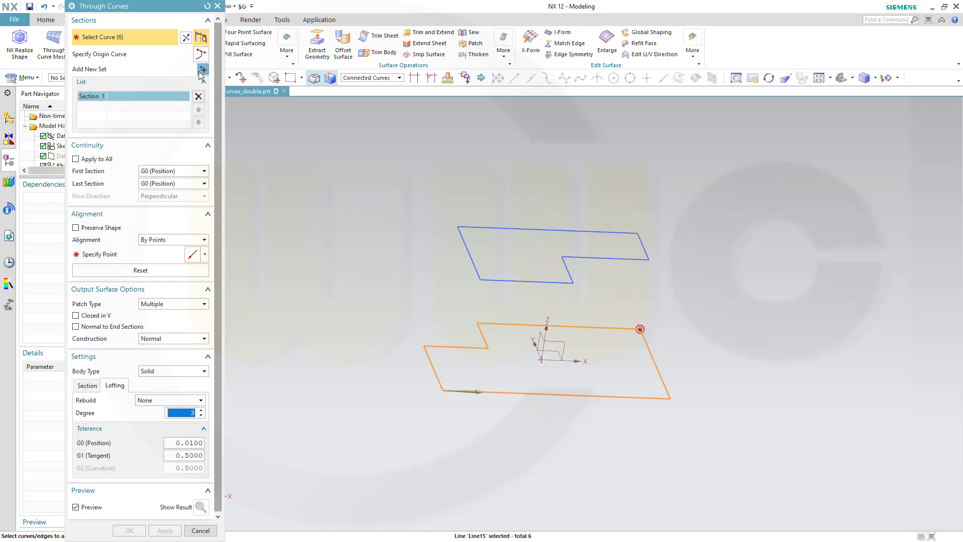
# - Add a new section set for the upper stepped profile
pyautogui.click(202, 69)
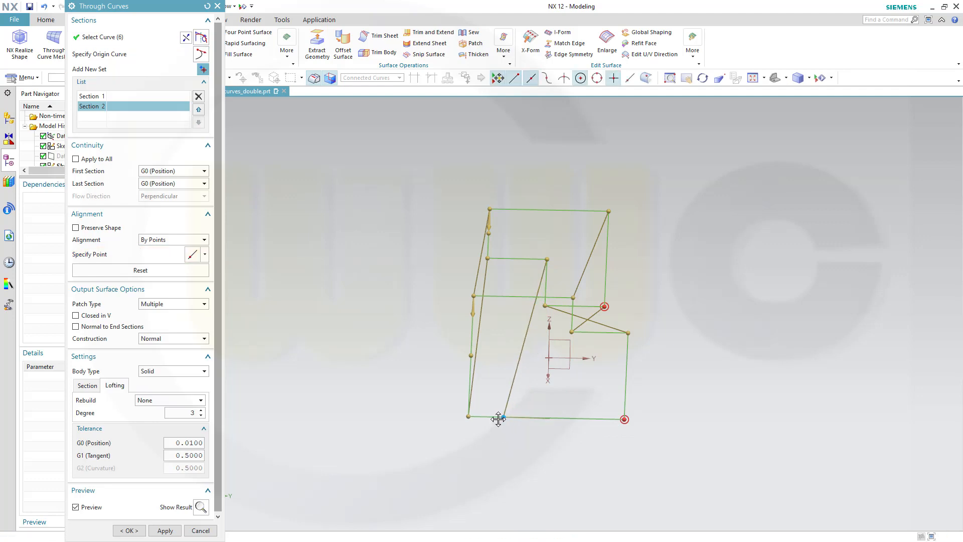
# - Place an alignment point on Line2 of SKETCH_000 along the first profile's bottom edge
pyautogui.click(496, 417)
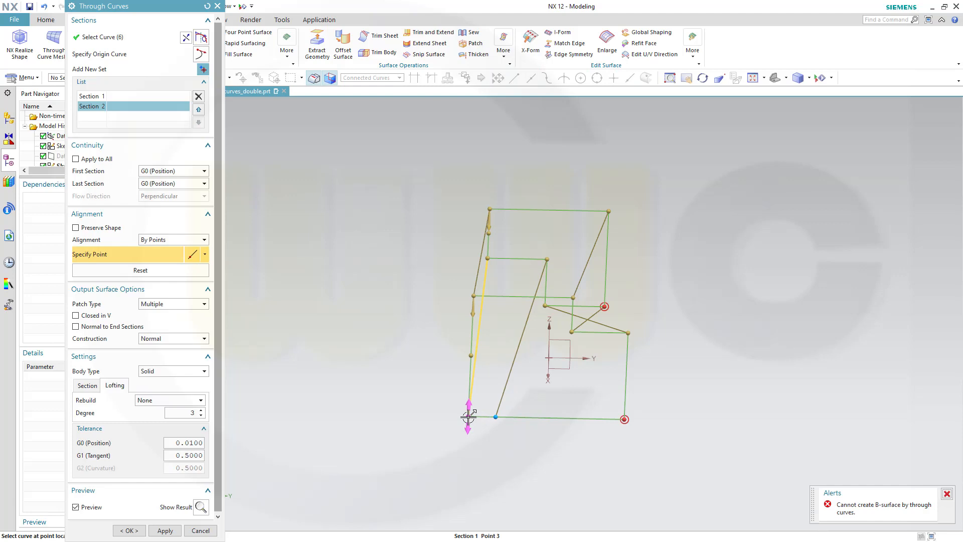
pyautogui.click(468, 417)
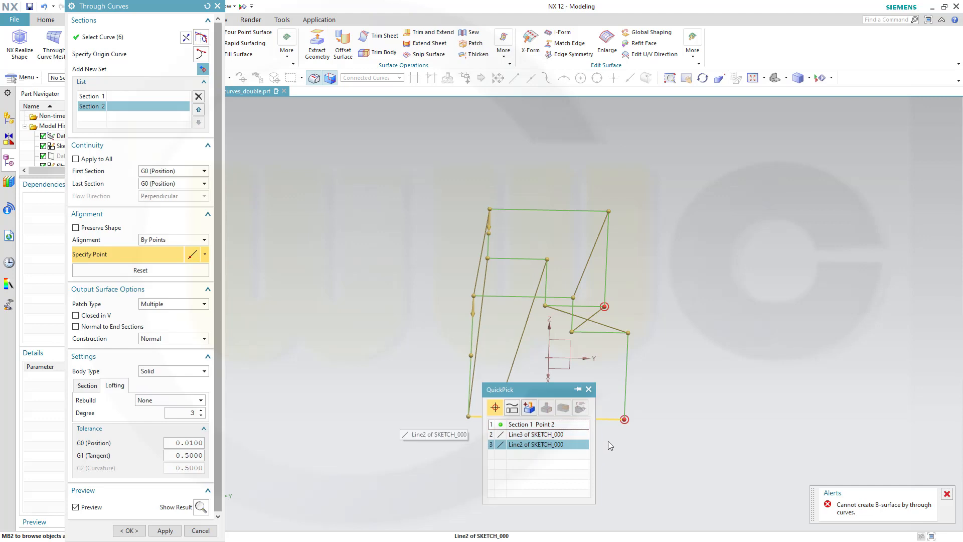
pyautogui.click(535, 445)
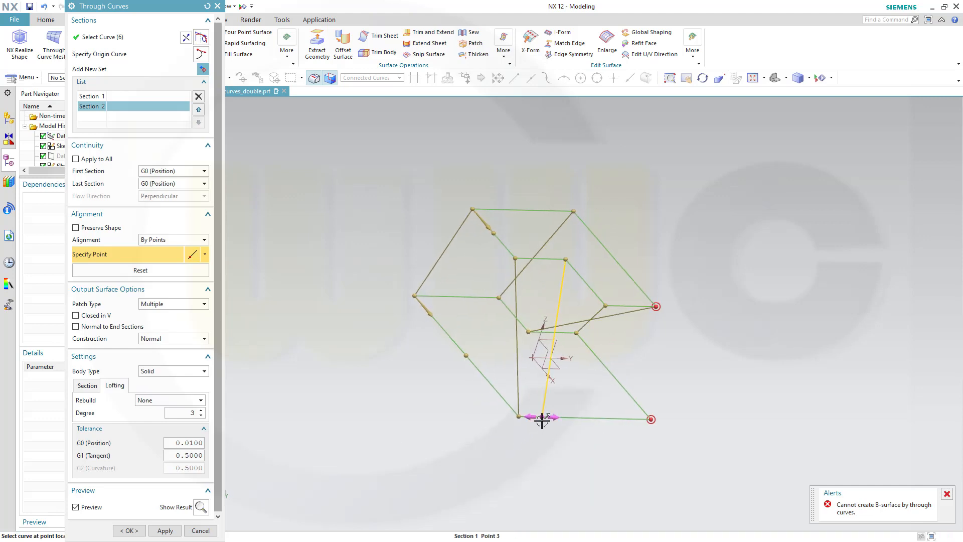
pyautogui.click(543, 416)
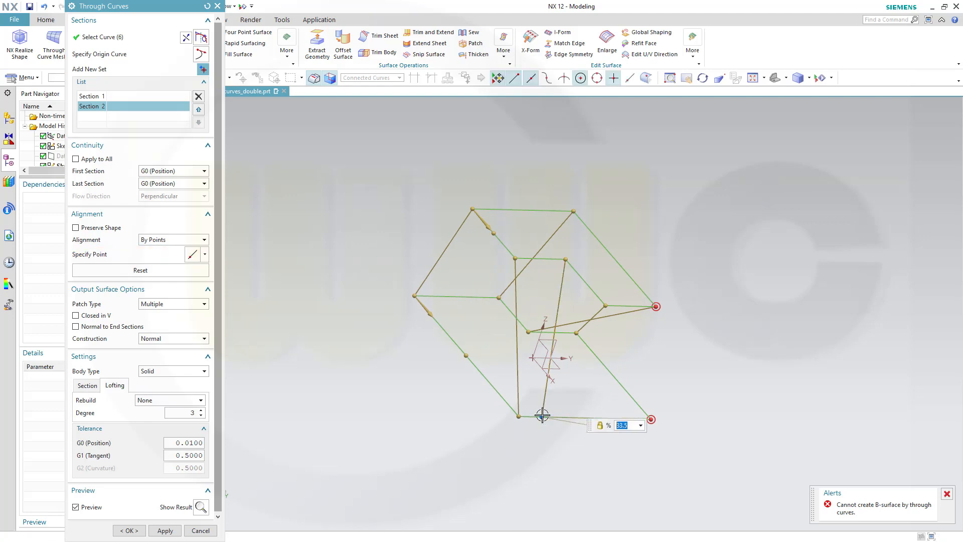
pyautogui.moveTo(542, 416)
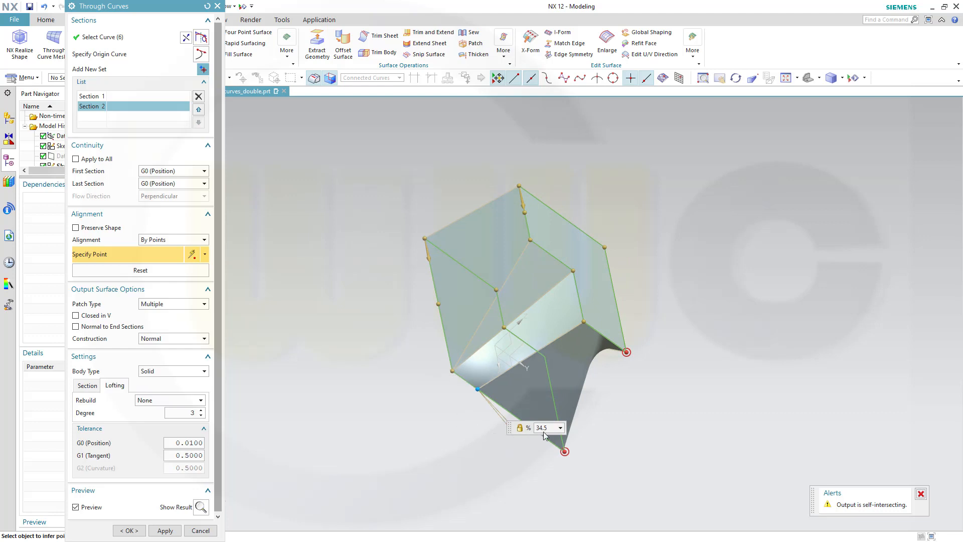
# - Select the alignment point's percentage value to replace it
pyautogui.tripleClick(541, 427)
pyautogui.write('30')
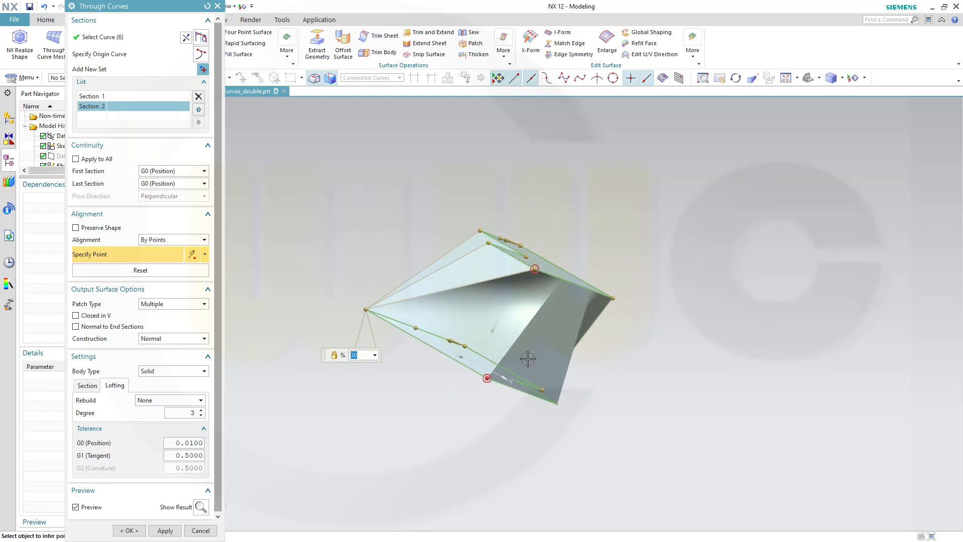
pyautogui.moveTo(367, 313)
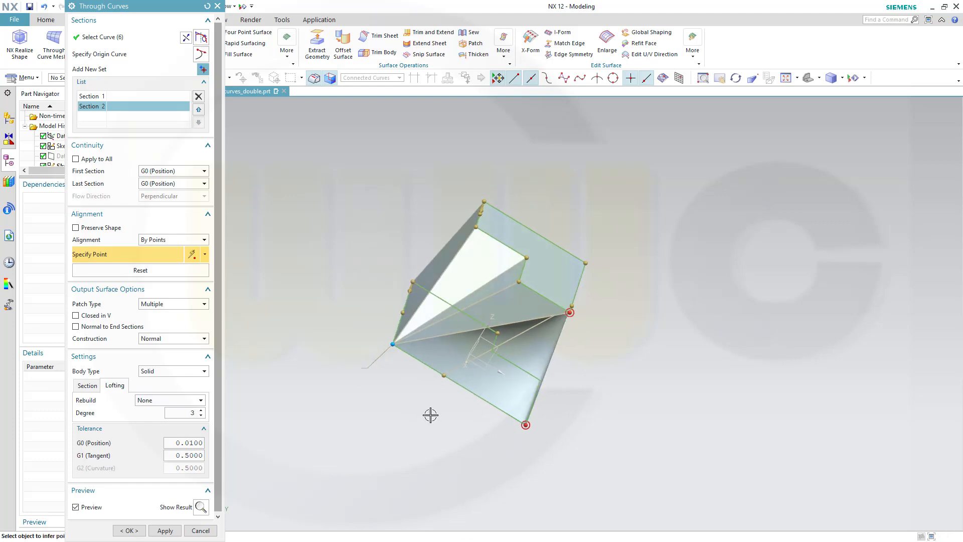
pyautogui.moveTo(559, 307)
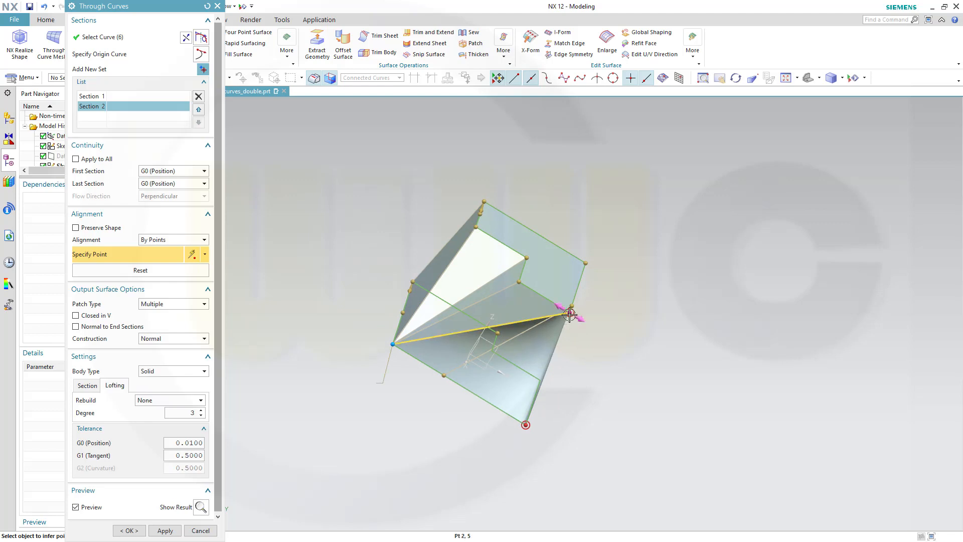
# - Delete the misplaced alignment point via its right-click menu
pyautogui.rightClick(568, 312)
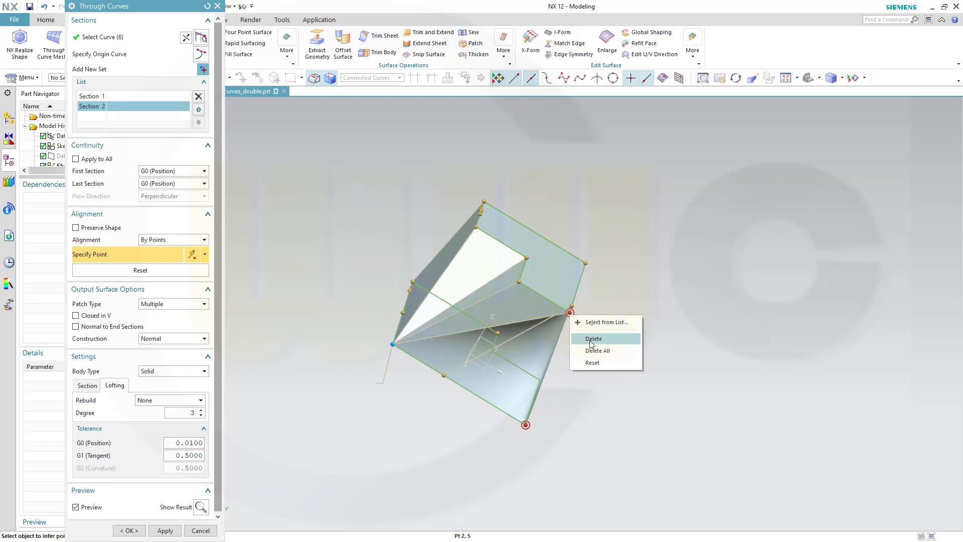
pyautogui.click(592, 338)
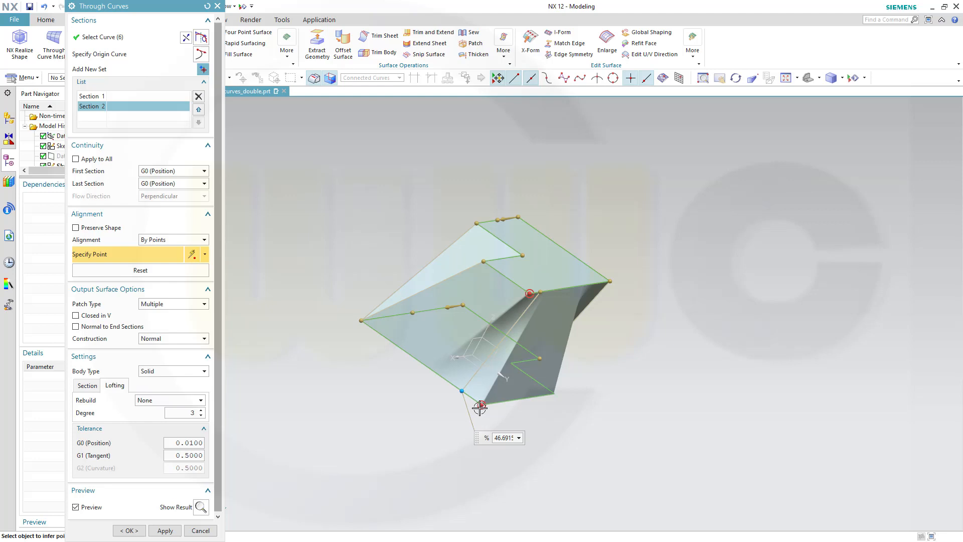
pyautogui.moveTo(484, 404)
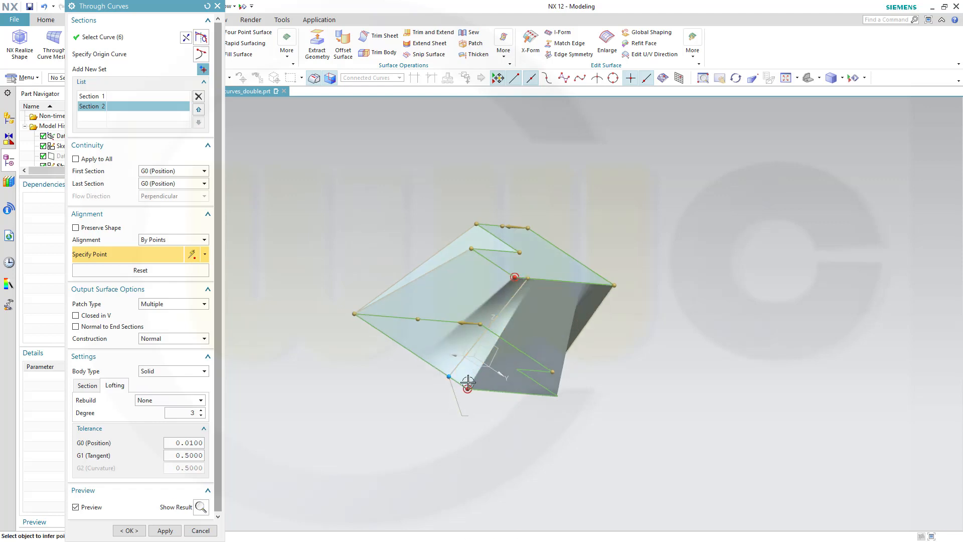
pyautogui.moveTo(448, 376)
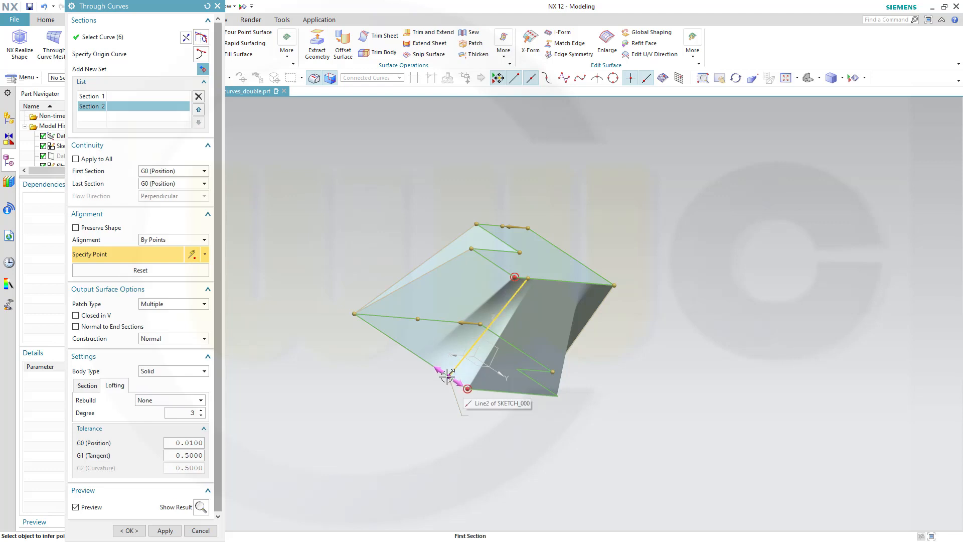
# - Align the Line1 end-point corner on Section 1 with the matching corner on Section 2
pyautogui.click(449, 378)
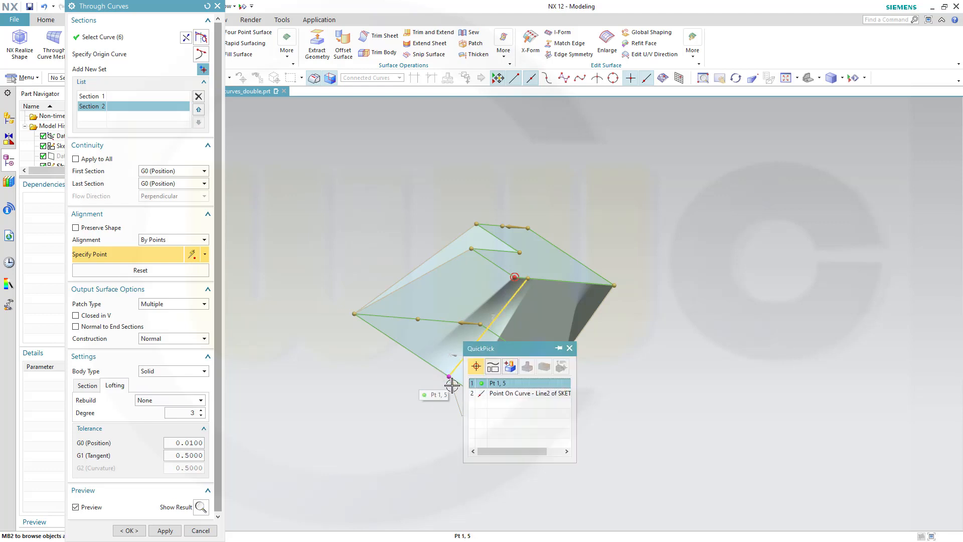
pyautogui.click(518, 382)
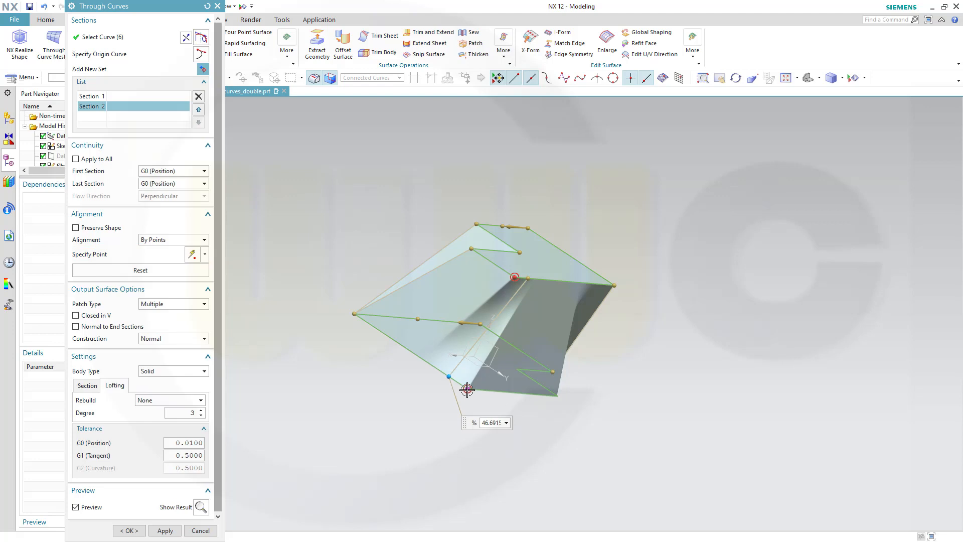
pyautogui.click(467, 389)
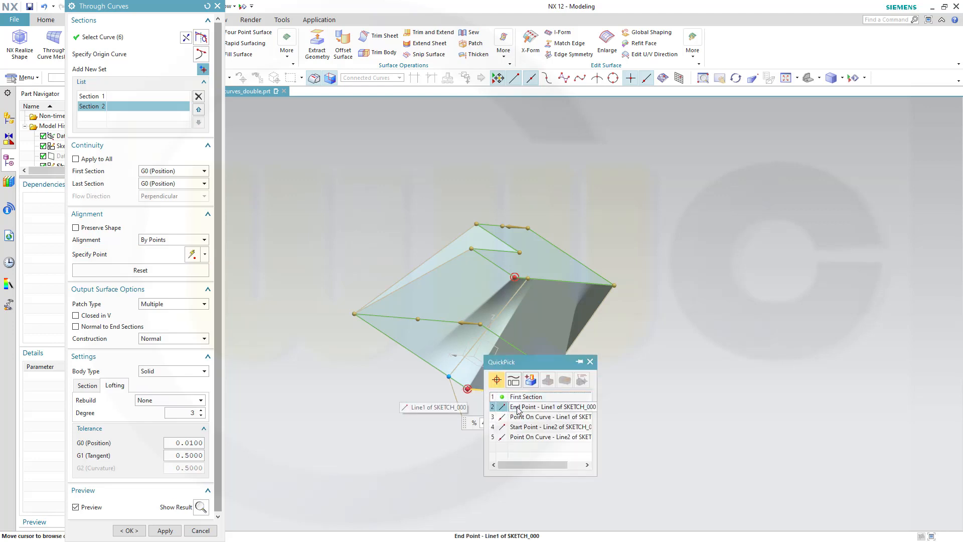
pyautogui.click(551, 406)
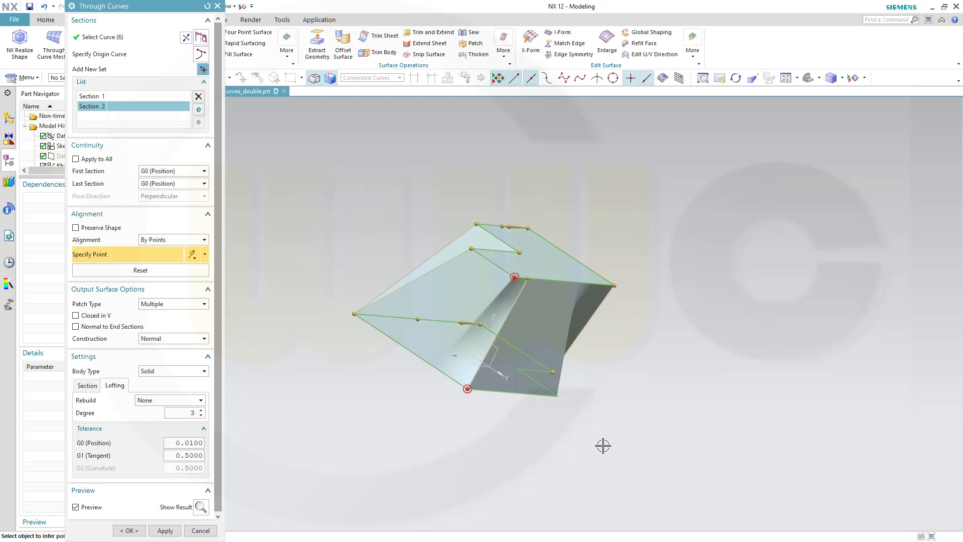
pyautogui.moveTo(526, 277)
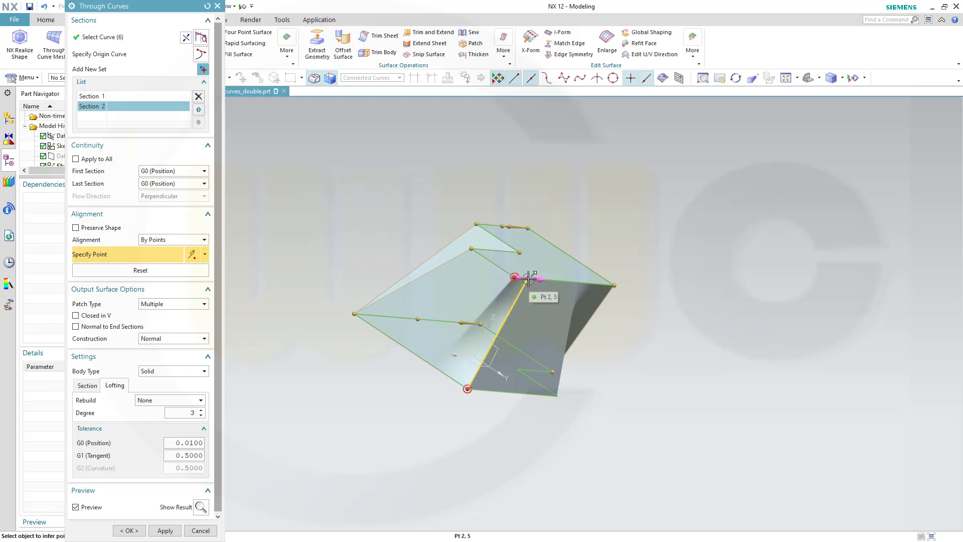
pyautogui.click(514, 277)
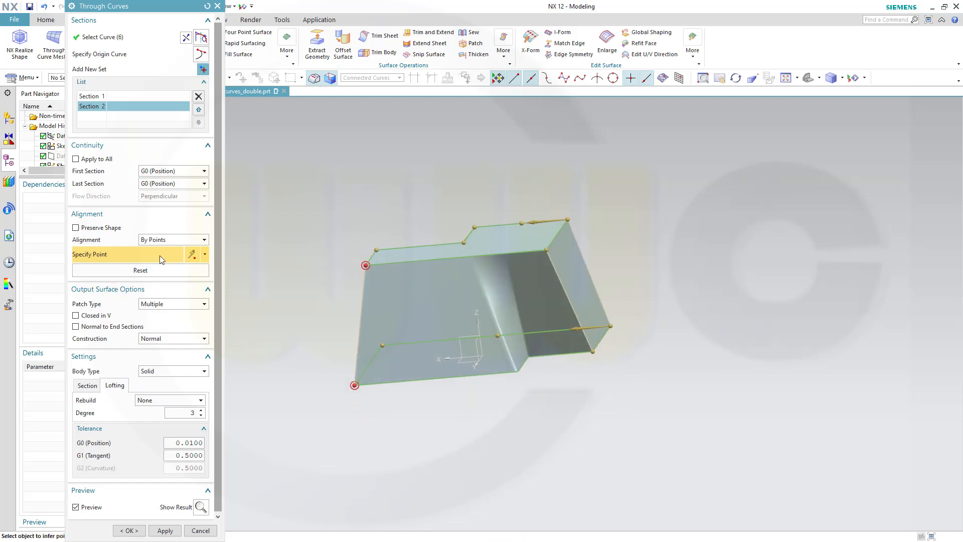
pyautogui.click(203, 254)
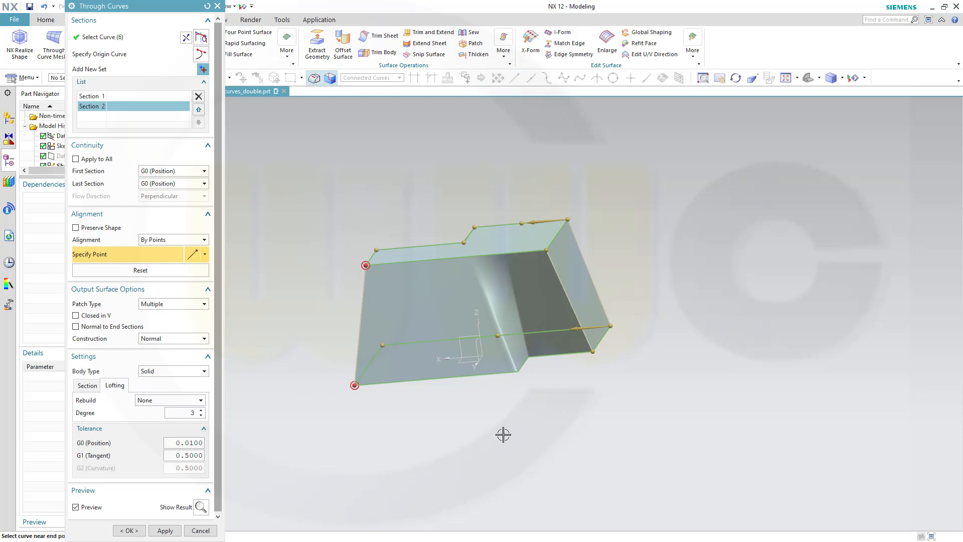
pyautogui.moveTo(510, 373)
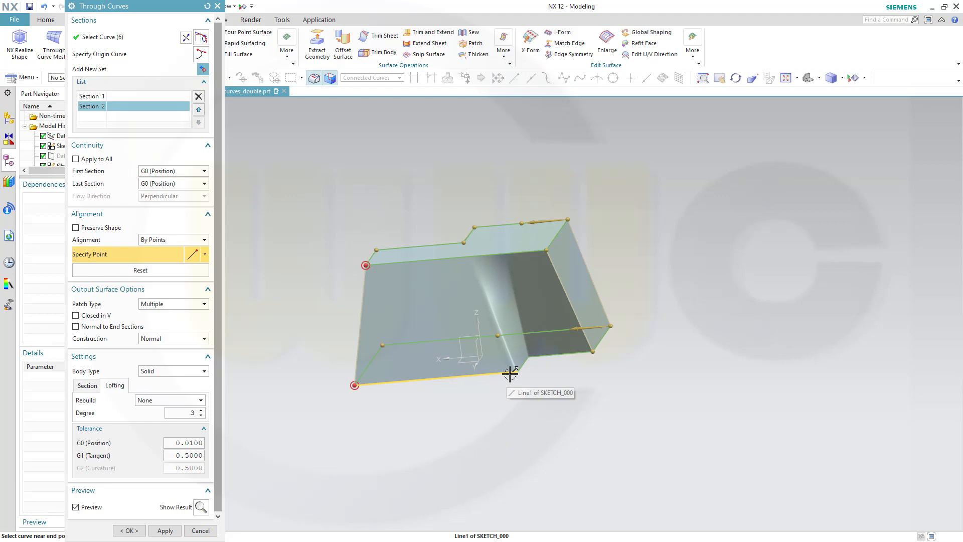
pyautogui.moveTo(523, 400)
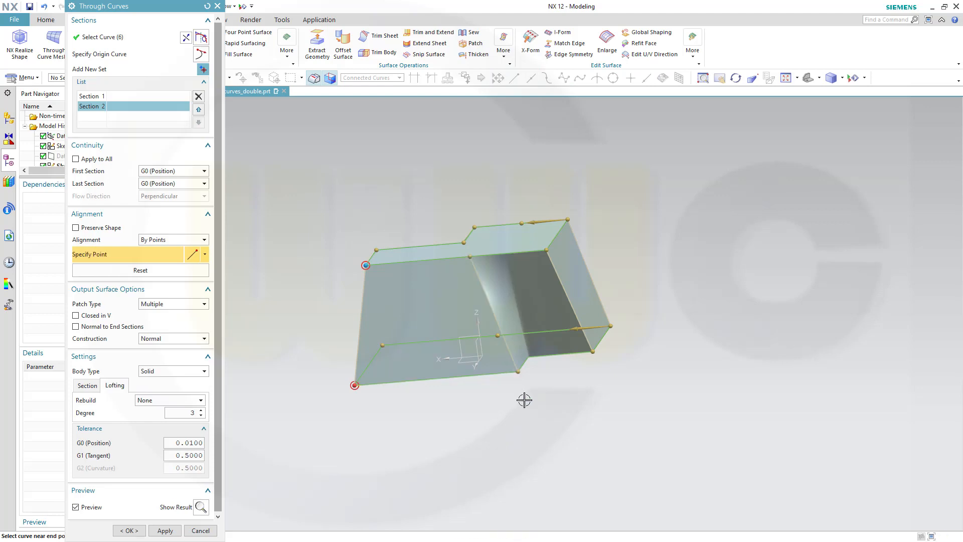
pyautogui.moveTo(647, 348)
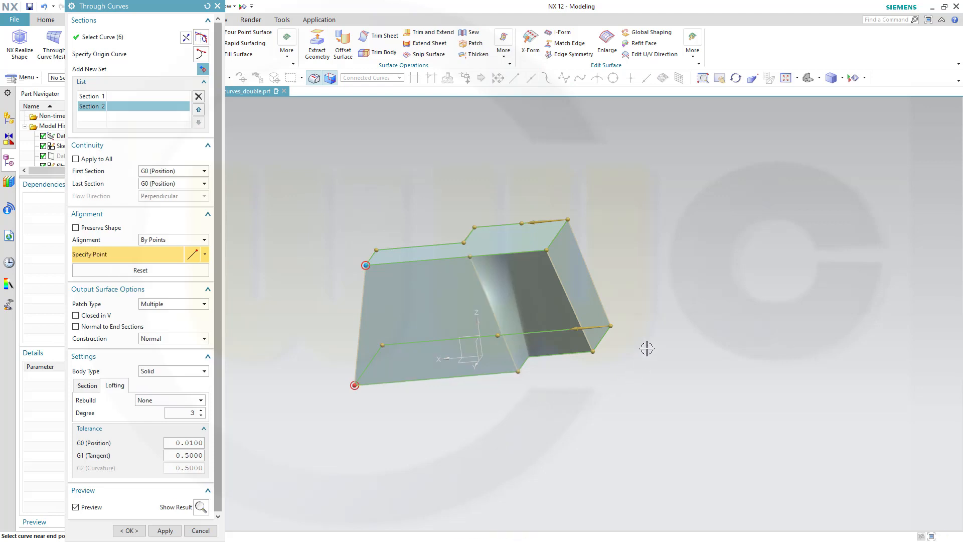
pyautogui.moveTo(438, 226)
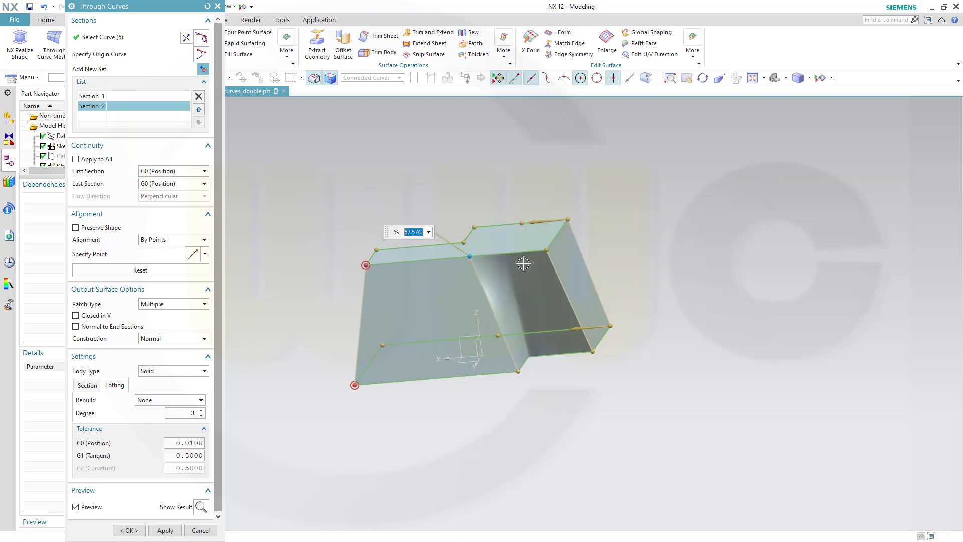
pyautogui.moveTo(547, 249)
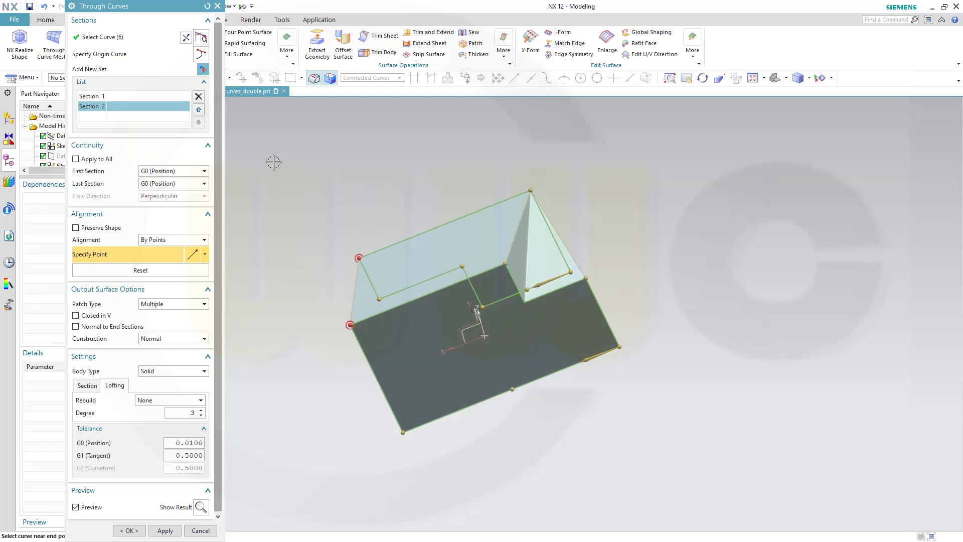
pyautogui.moveTo(194, 256)
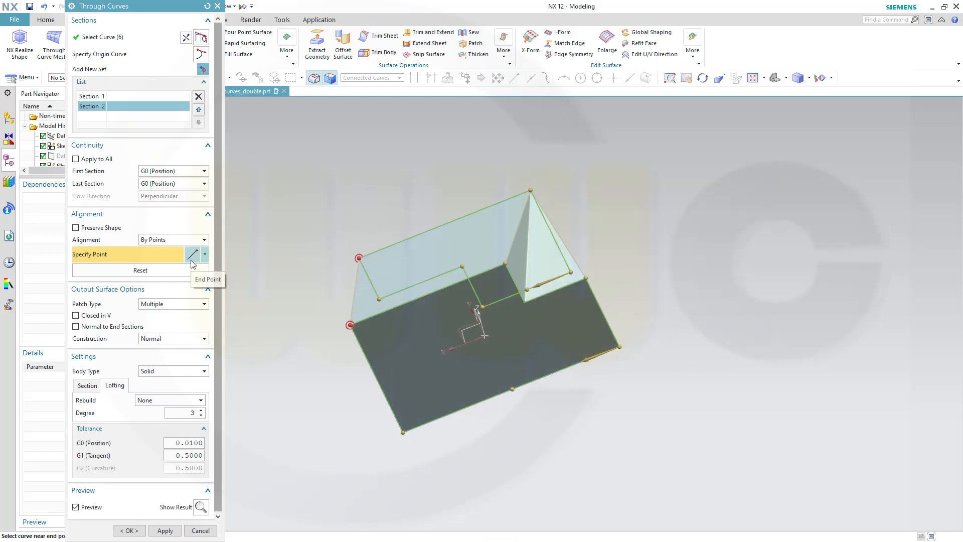
pyautogui.moveTo(527, 309)
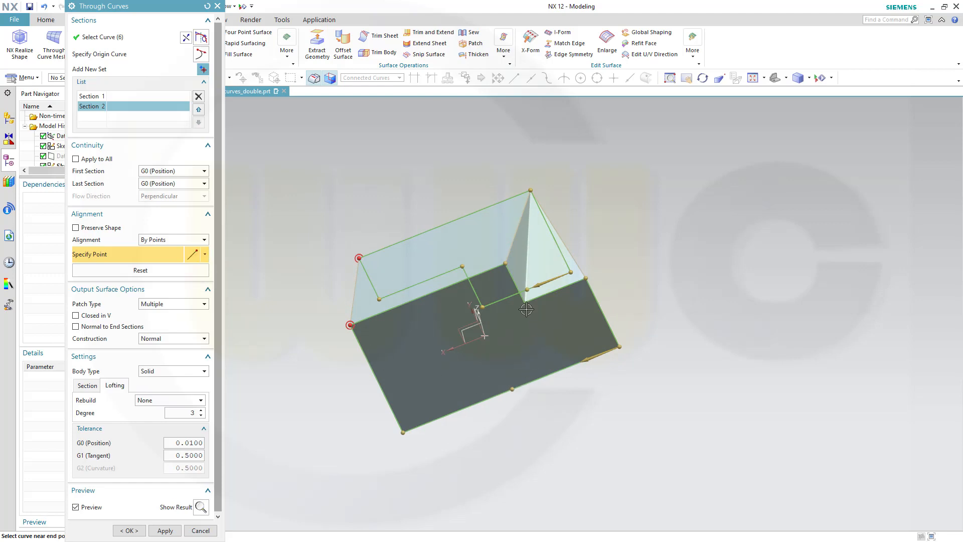
pyautogui.moveTo(528, 299)
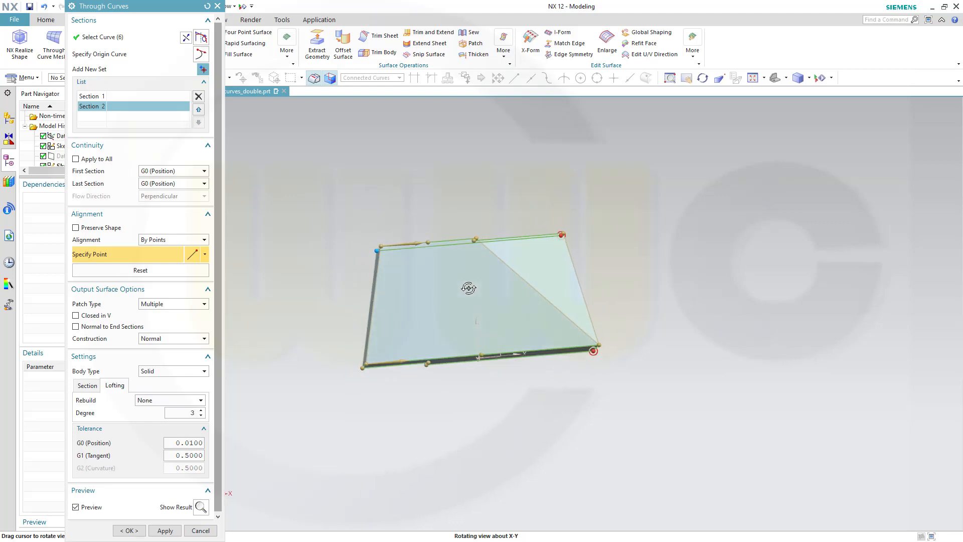
pyautogui.moveTo(428, 243)
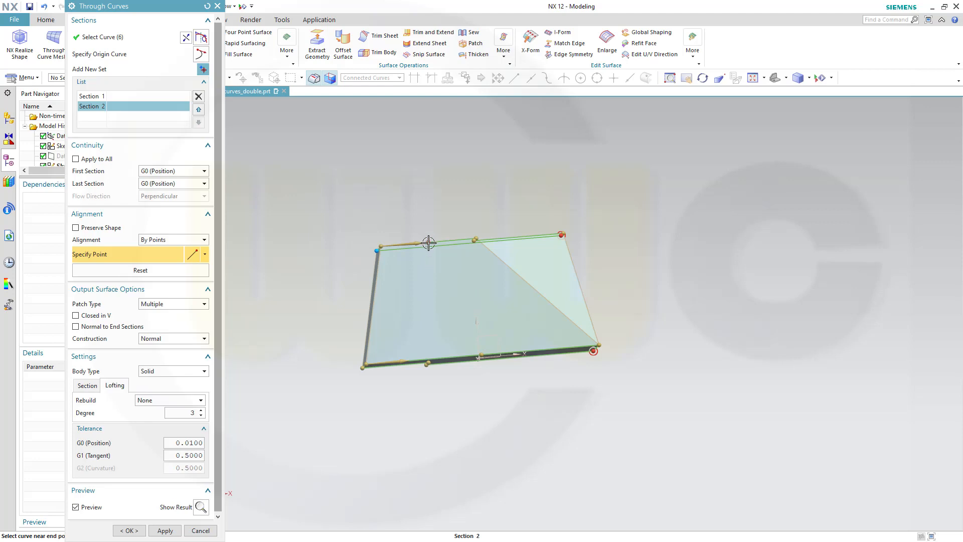
pyautogui.rightClick(428, 243)
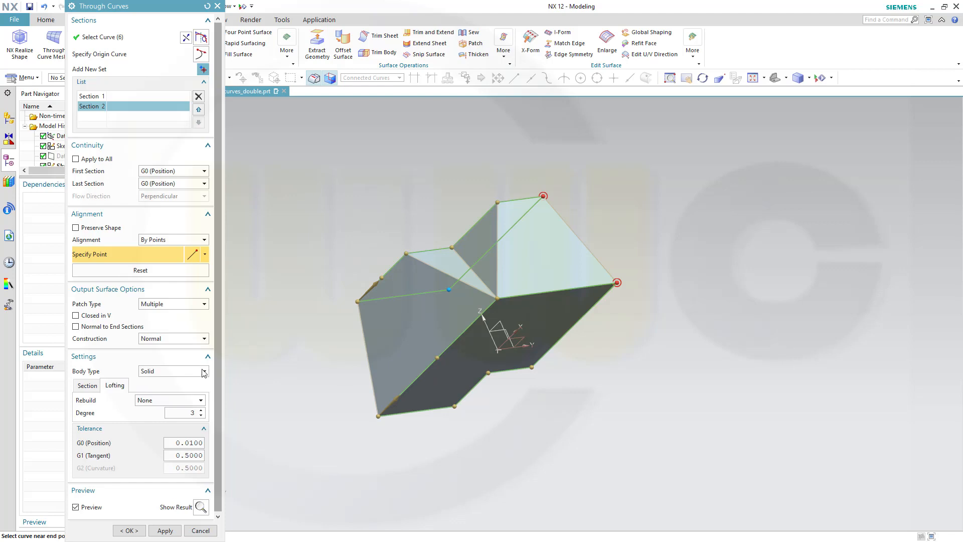
# - Set Body Type to Sheet and confirm to create the lofted sheet body
pyautogui.click(204, 371)
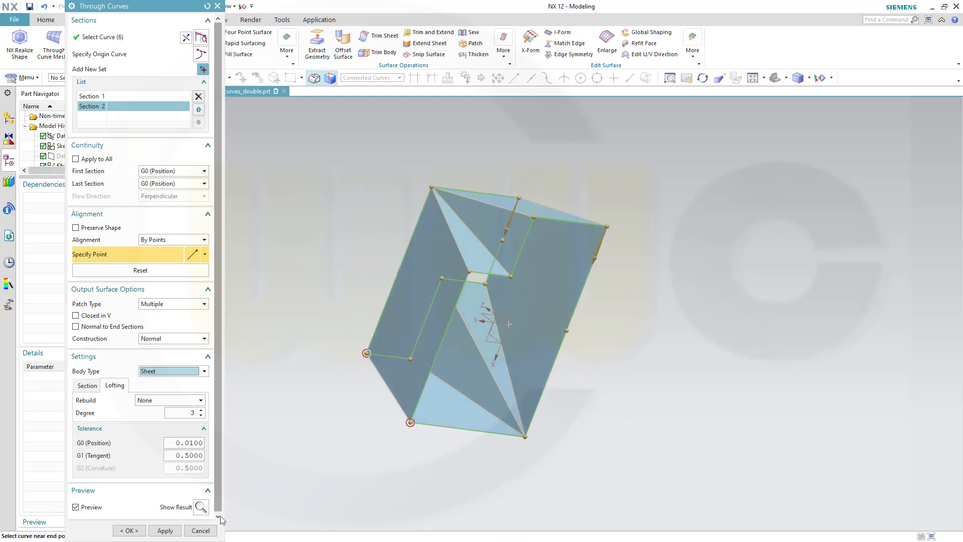
pyautogui.click(129, 529)
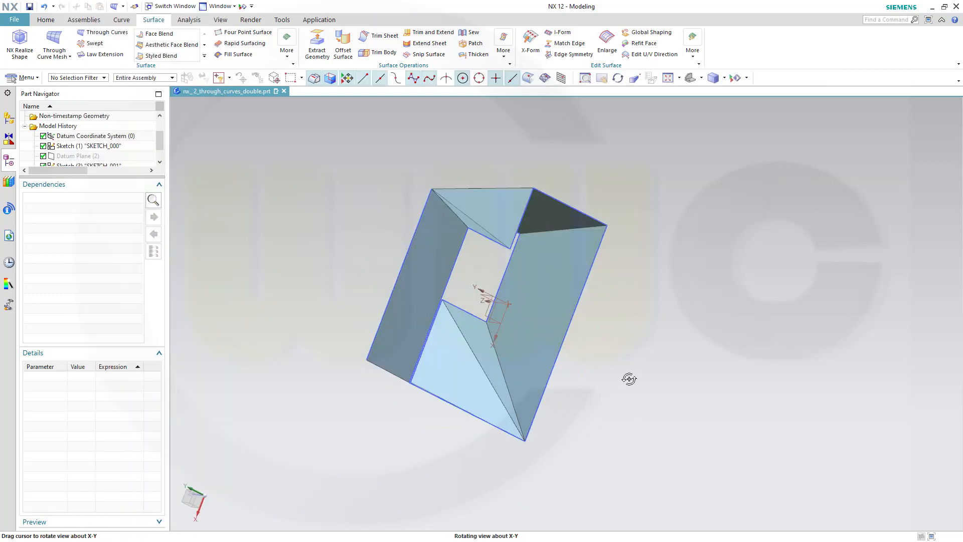